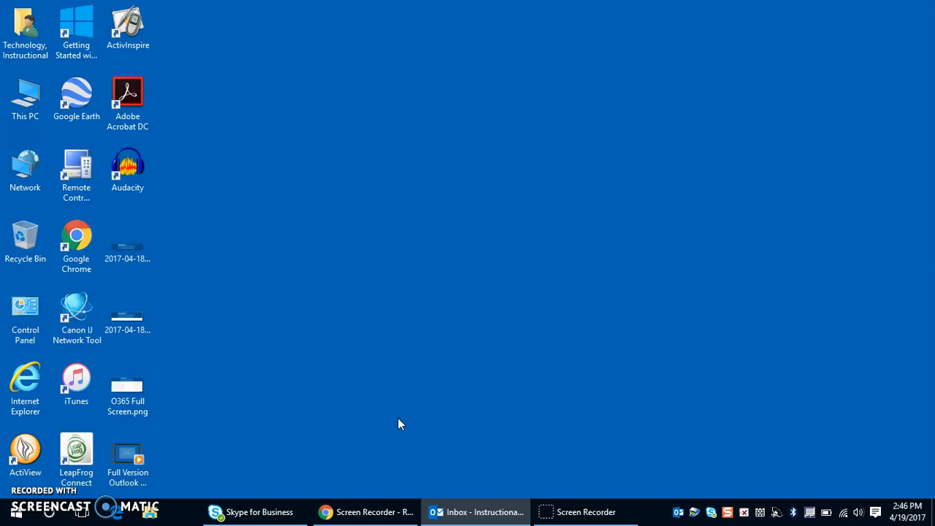
{"action": "mouse_move", "coordinate": [398, 422]}
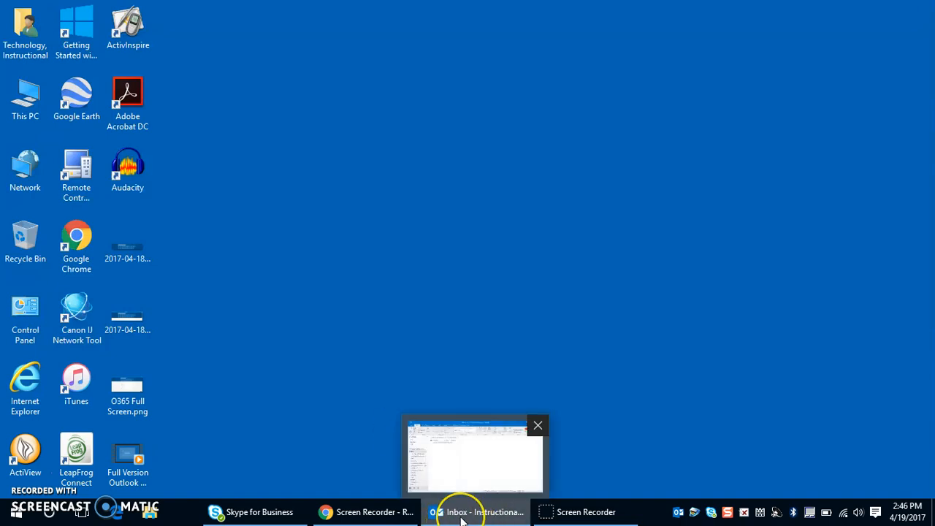
Restore the Outlook 2016 Inbox window from the taskbar
{"action": "left_click", "coordinate": [461, 511]}
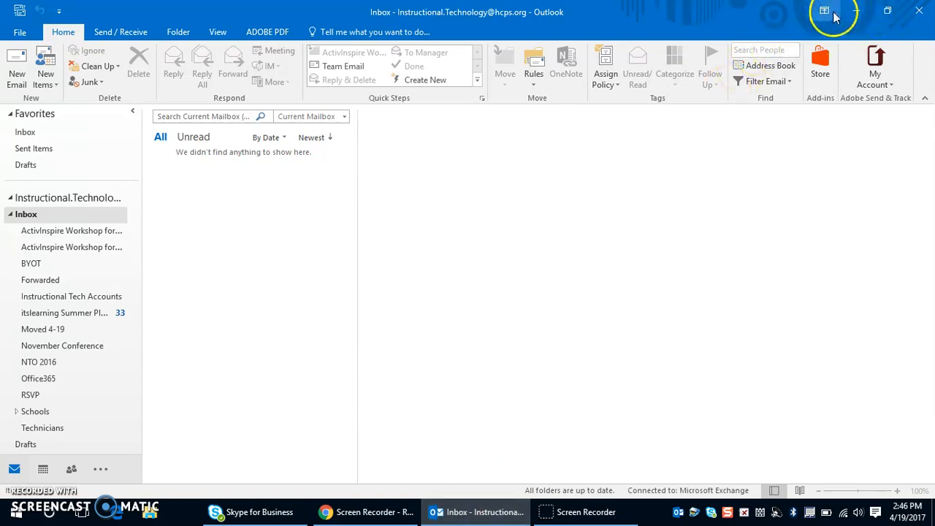
Minimize the Outlook 2016 window to show the Windows desktop
{"action": "left_click", "coordinate": [824, 10]}
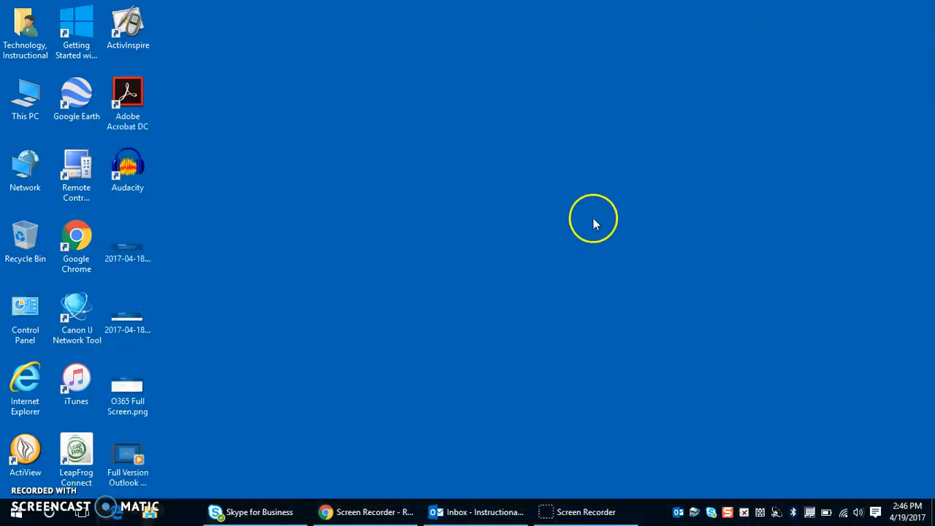
{"action": "mouse_move", "coordinate": [591, 215]}
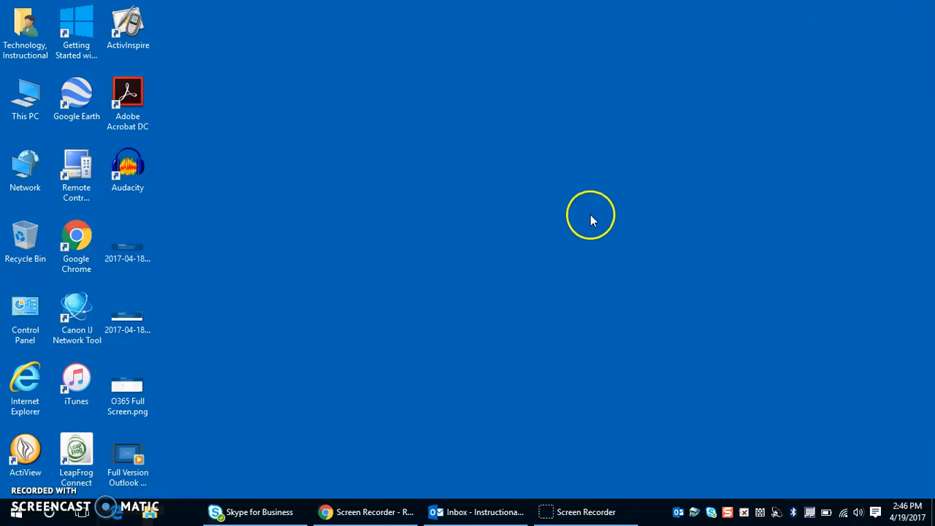
{"action": "mouse_move", "coordinate": [585, 217]}
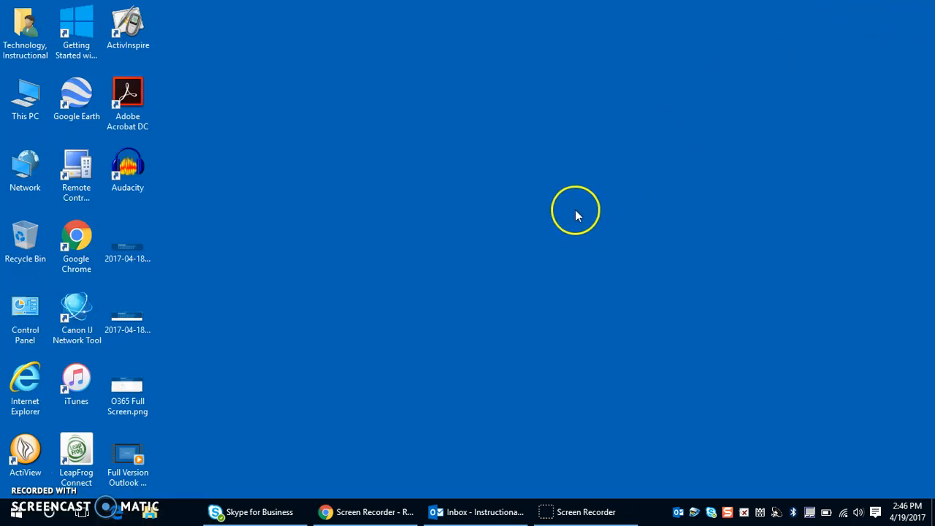
{"action": "mouse_move", "coordinate": [246, 363]}
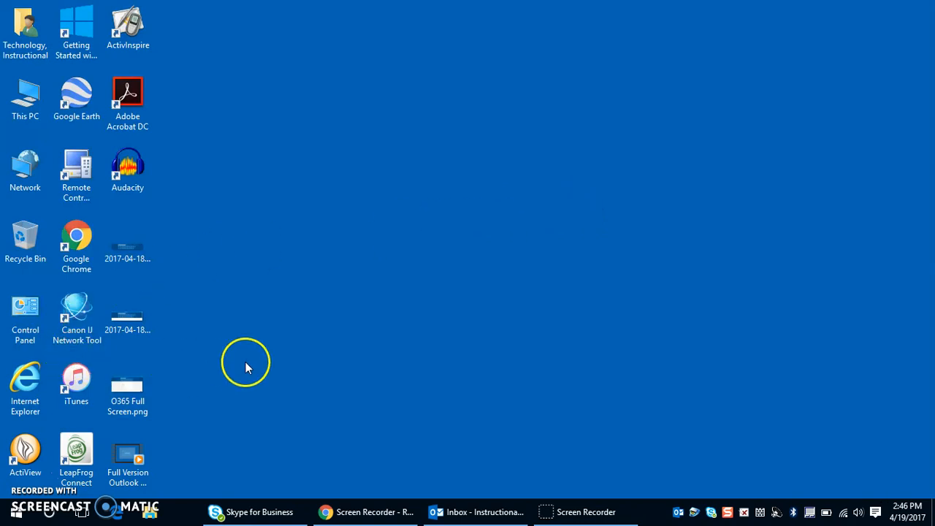
{"action": "mouse_move", "coordinate": [230, 381]}
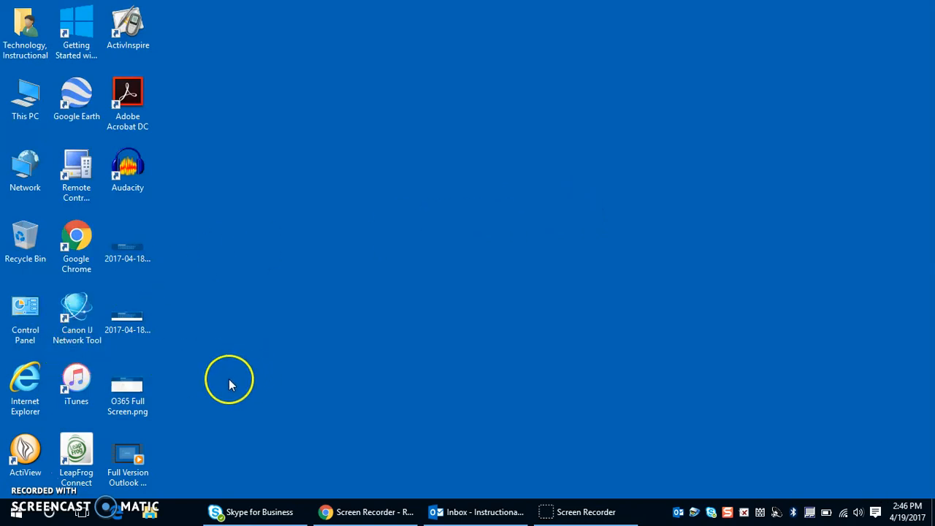
{"action": "mouse_move", "coordinate": [55, 356]}
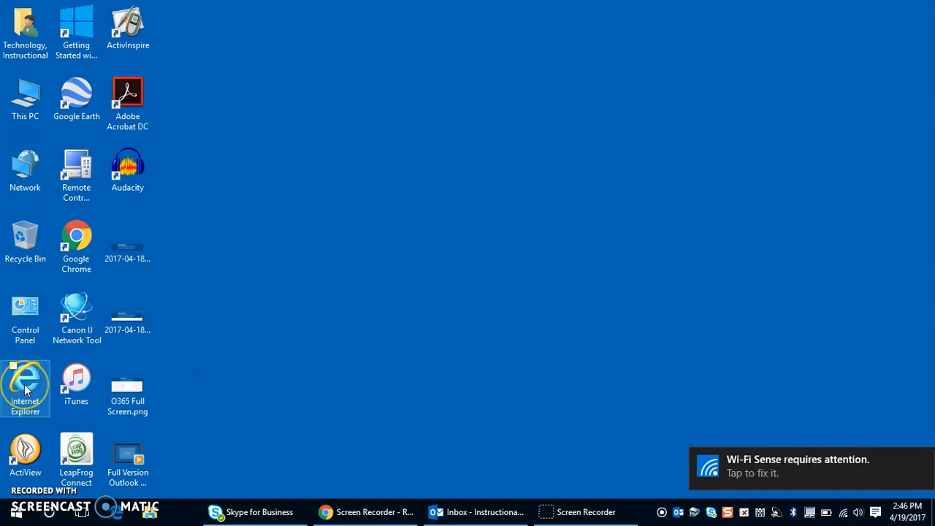
Launch Internet Explorer and go from start.hcps.org to the Office 365 home page
{"action": "double_click", "coordinate": [25, 383]}
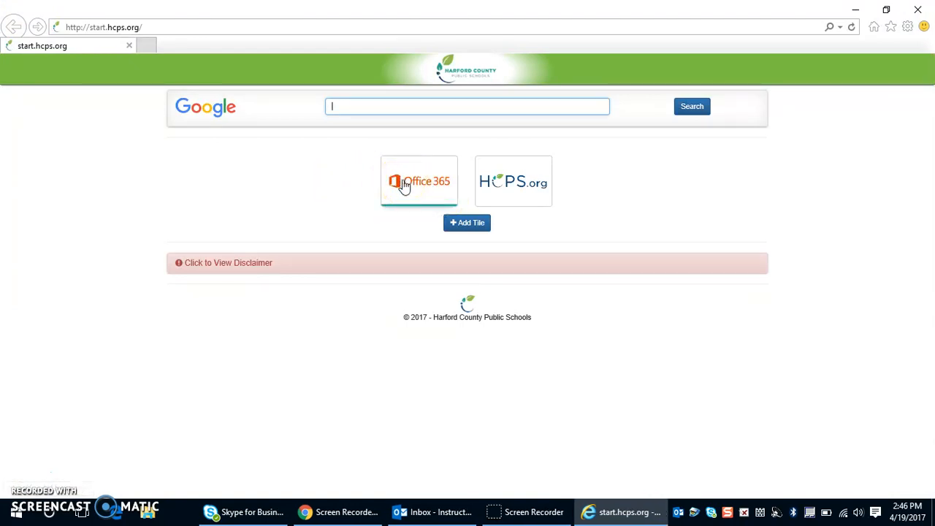
{"action": "left_click", "coordinate": [418, 181]}
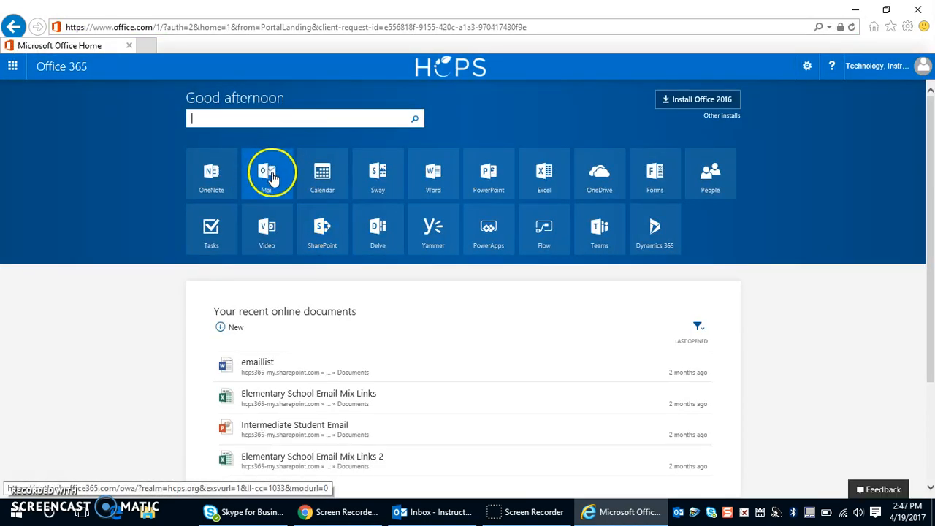
Open the Mail tile to load the Outlook on the web Inbox
{"action": "left_click", "coordinate": [266, 173]}
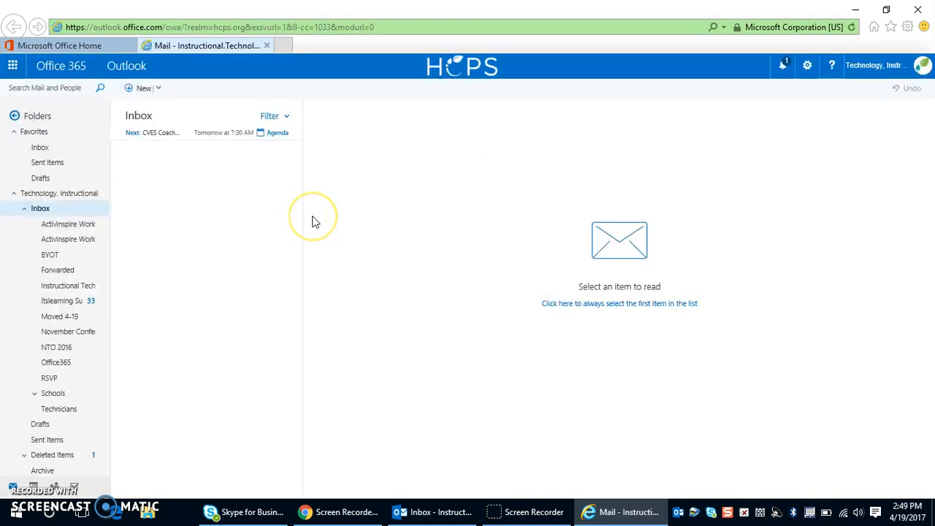
{"action": "mouse_move", "coordinate": [162, 284]}
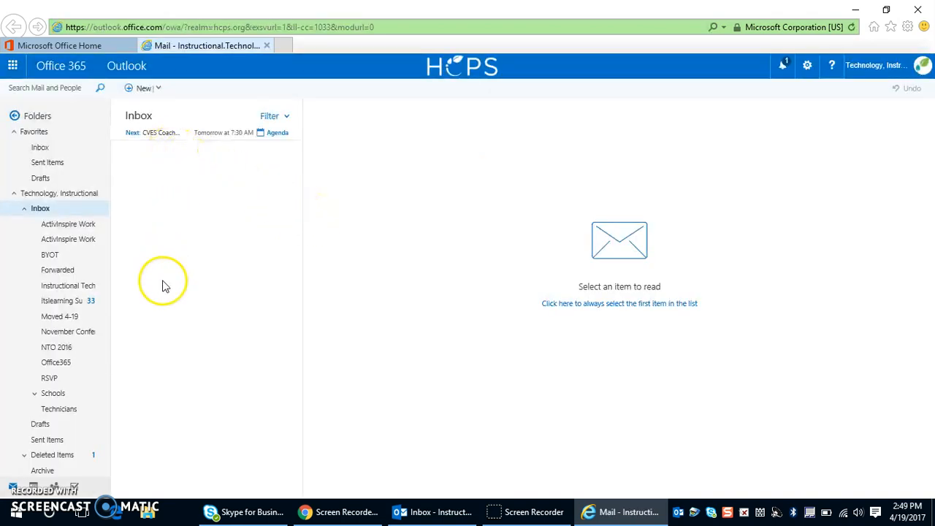
{"action": "mouse_move", "coordinate": [260, 376]}
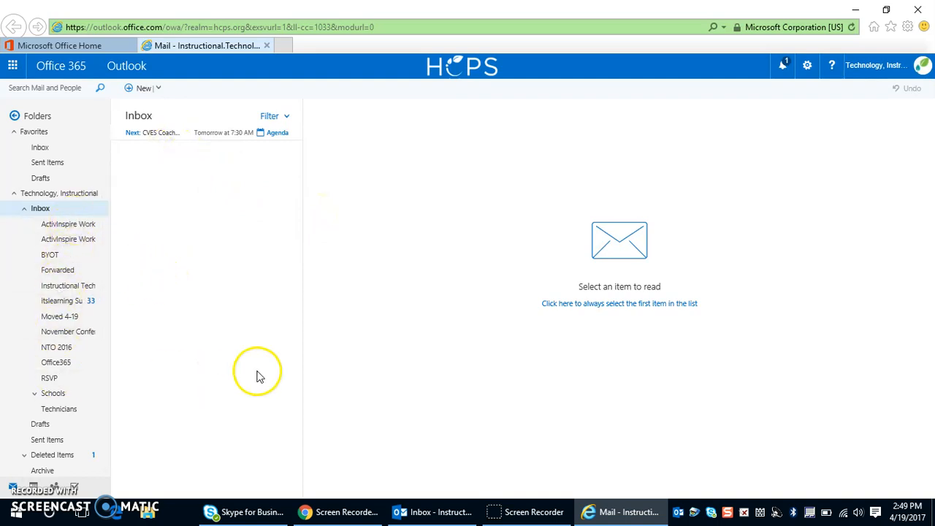
{"action": "mouse_move", "coordinate": [246, 362]}
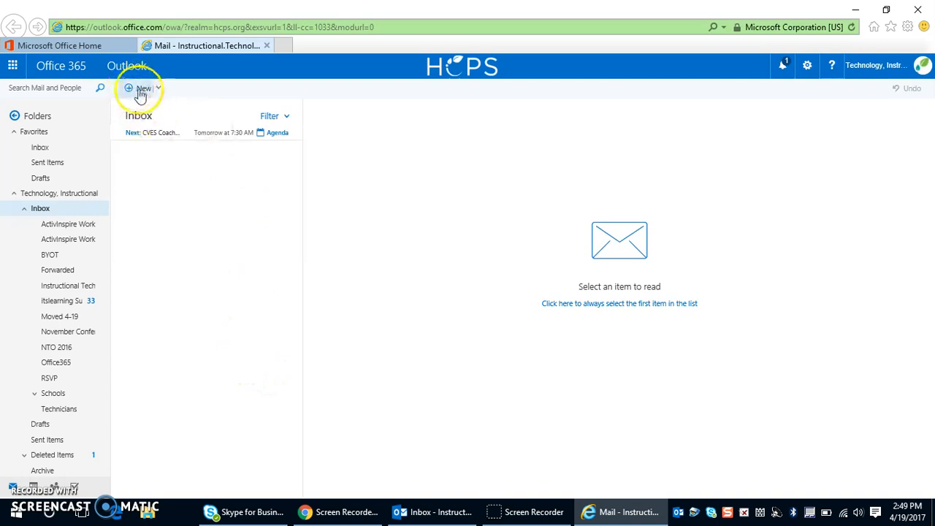
{"action": "mouse_move", "coordinate": [168, 91]}
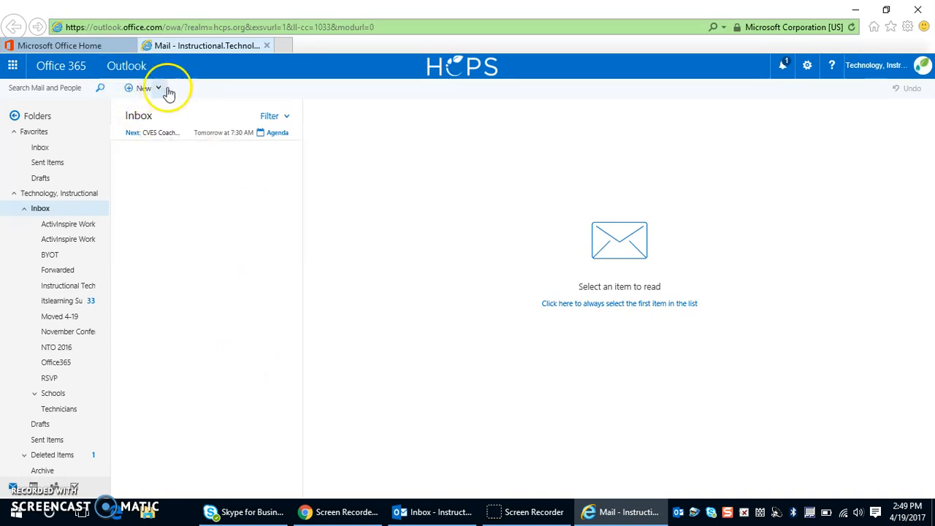
Open the New dropdown offering email message and calendar event options
{"action": "left_click", "coordinate": [159, 88]}
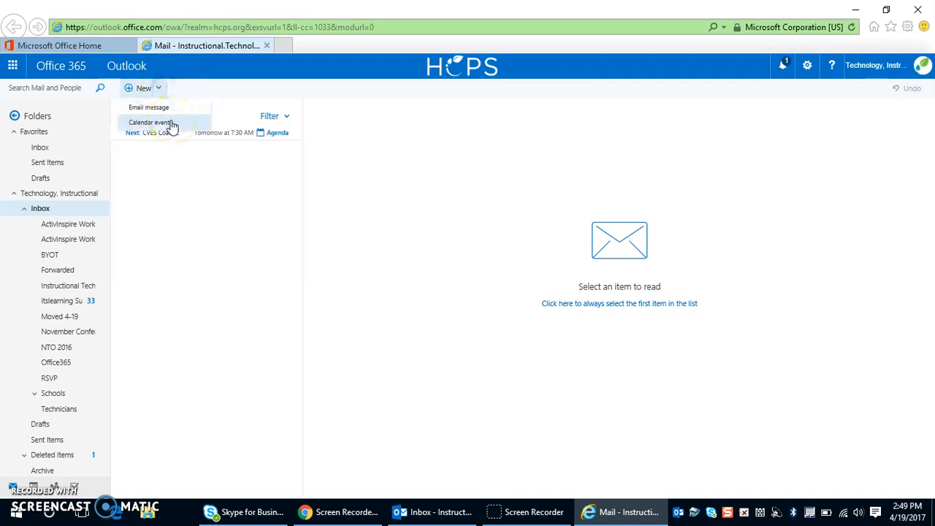